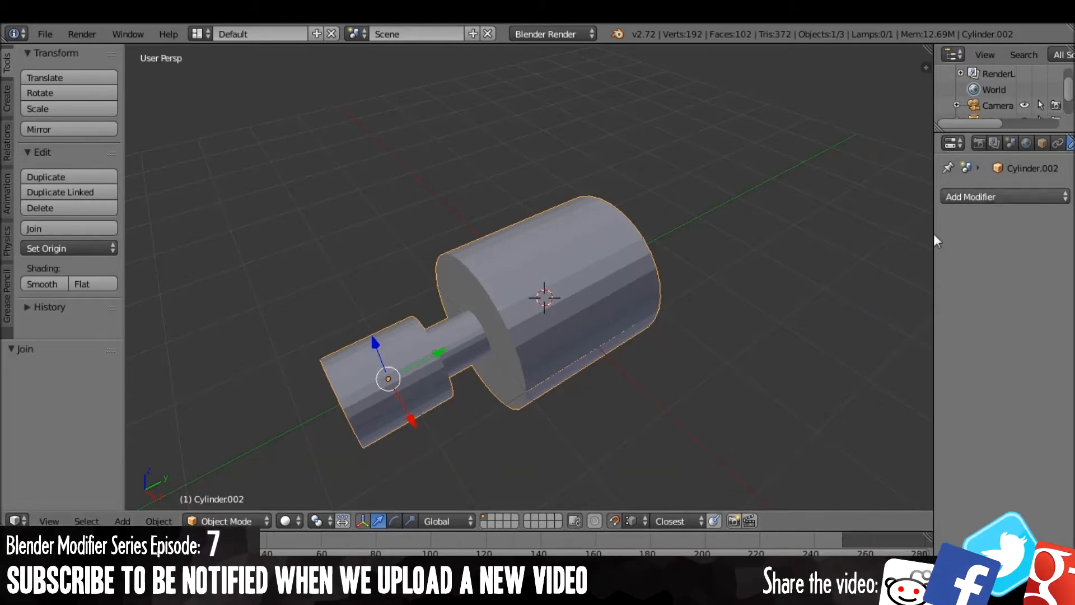
Apply Vertices Smooth and Faces Smooth to the whole cylinder mesh, then inspect it in Object Mode
left_click(1004, 197)
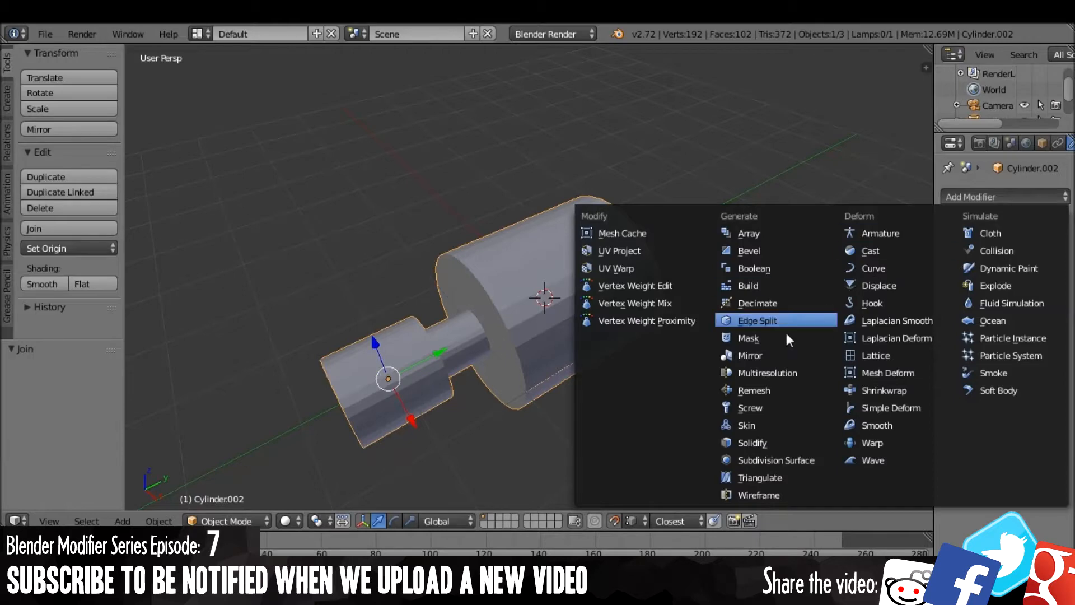
mouse_move(749, 337)
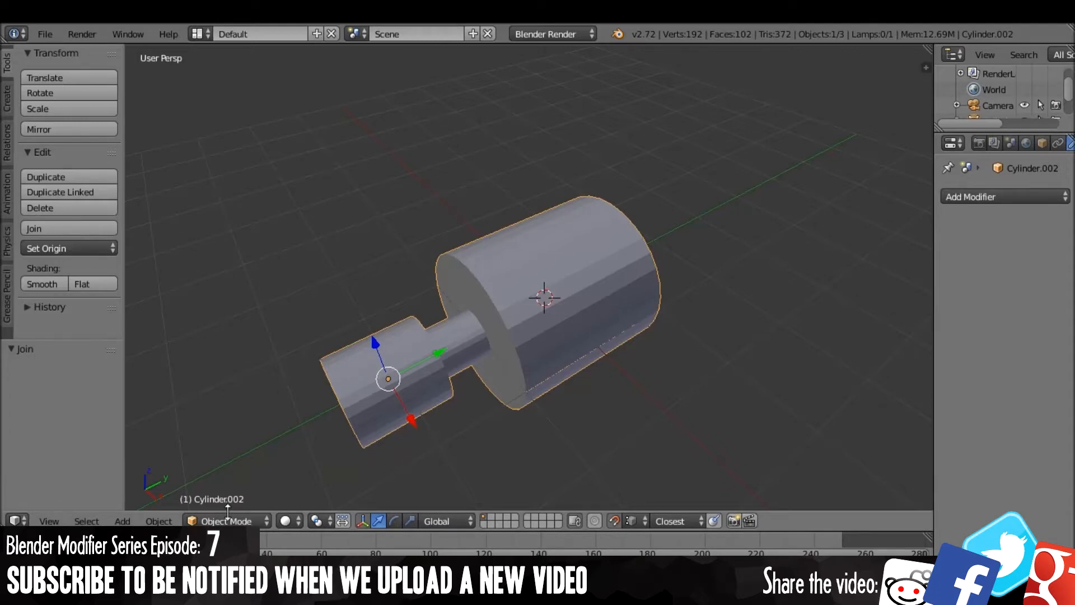
left_click(225, 521)
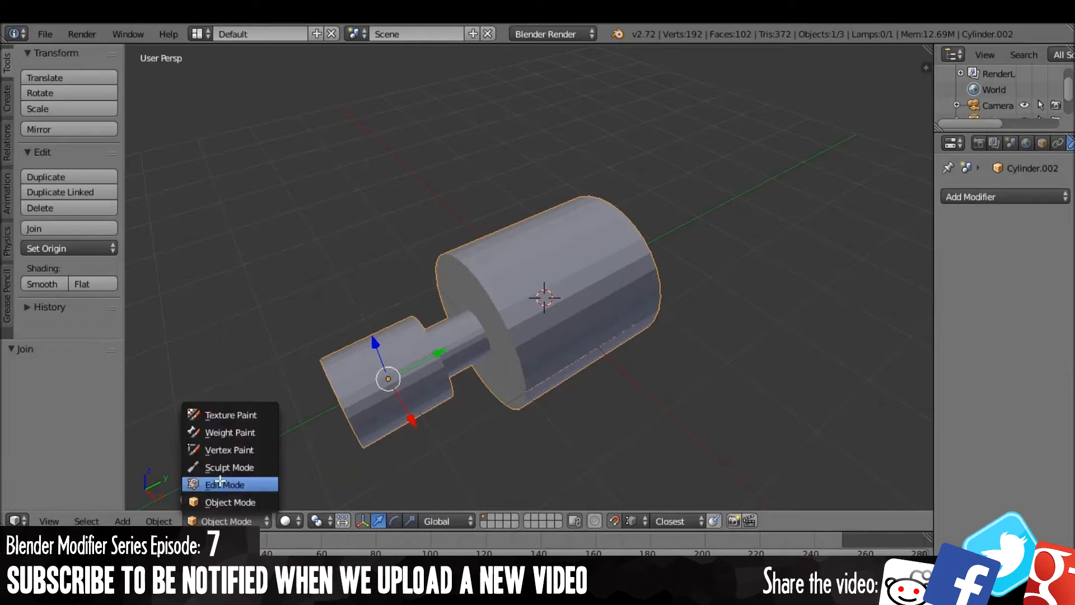
left_click(224, 484)
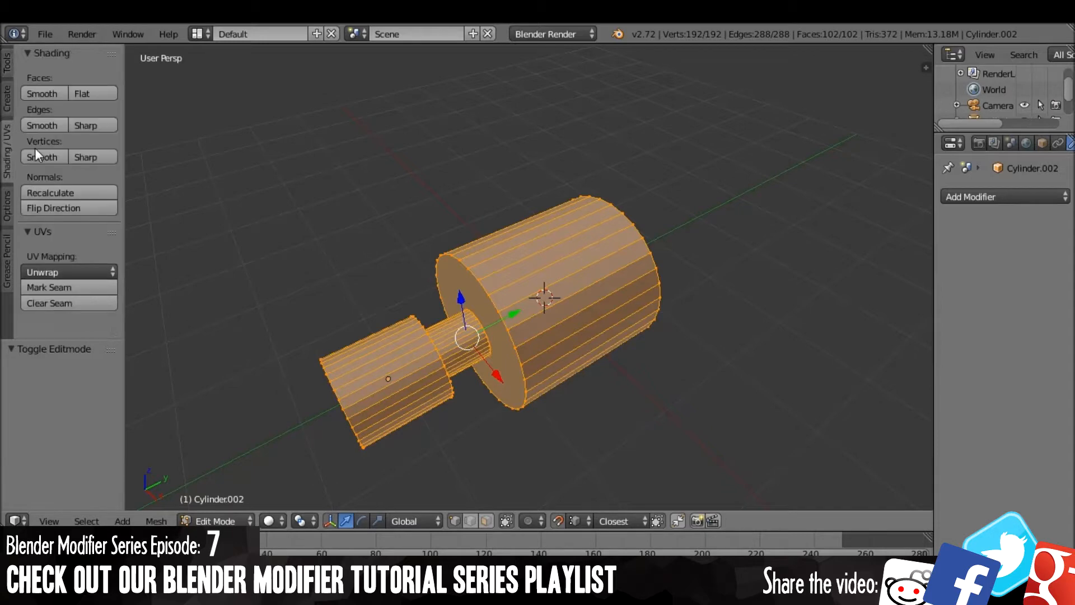
left_click(215, 521)
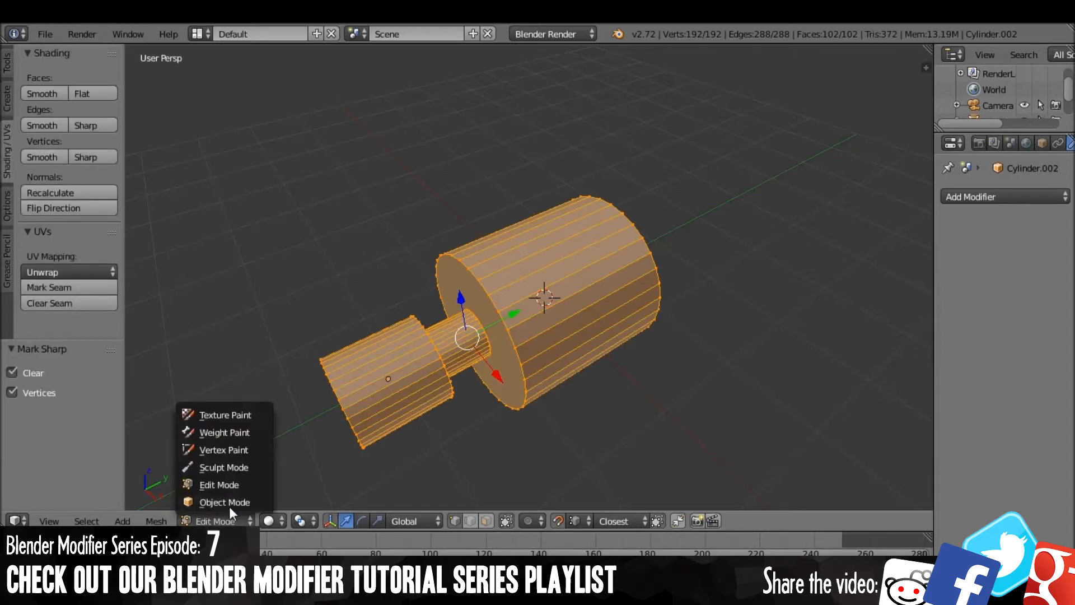
left_click(224, 501)
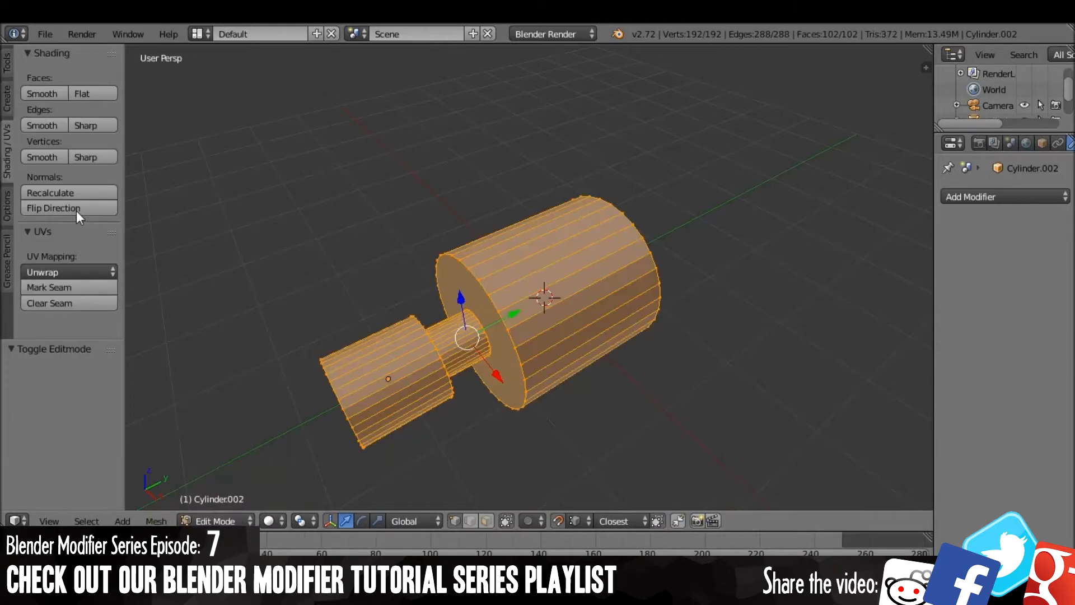
left_click(215, 521)
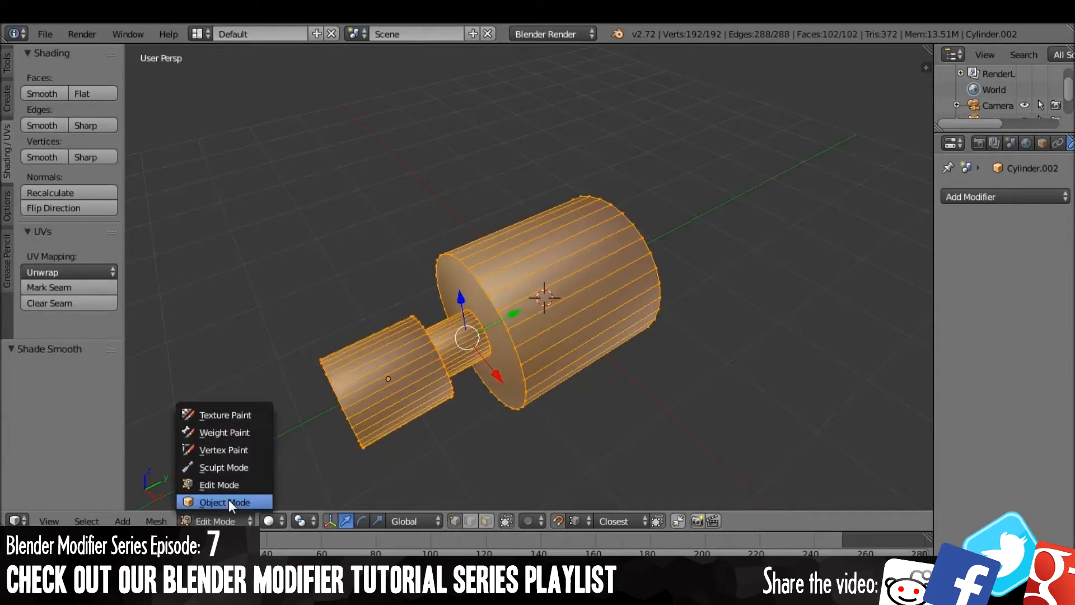
left_click(222, 501)
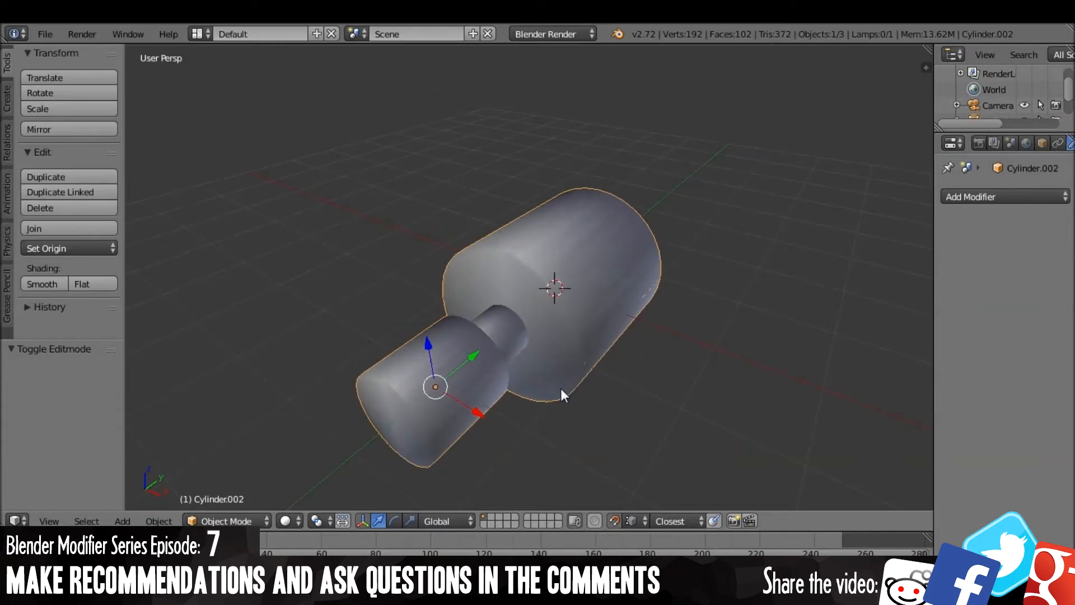
left_click_drag(562, 394, 669, 313)
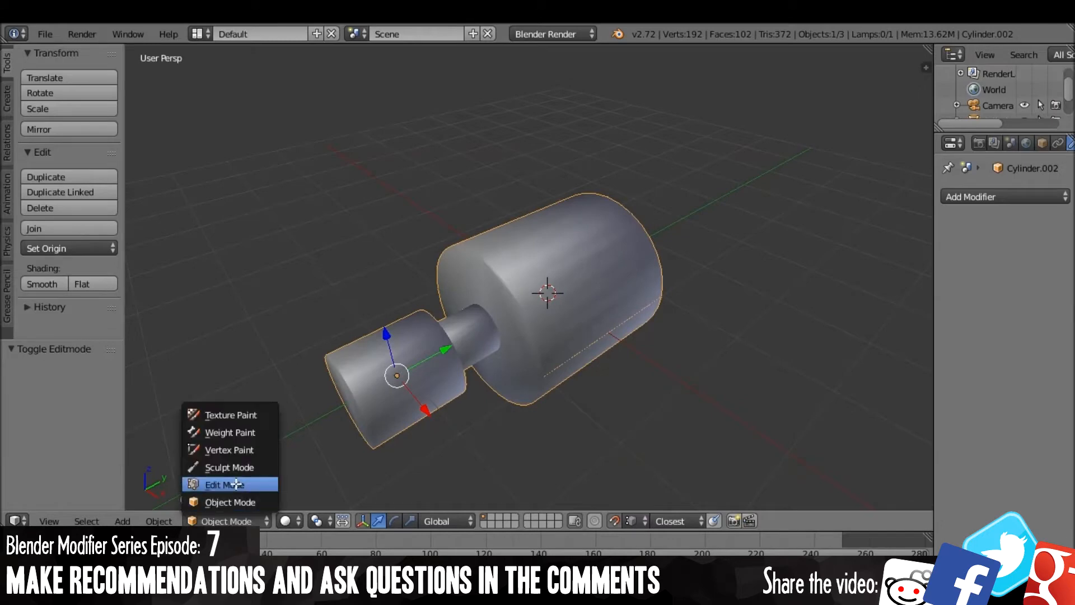
Add an Edge Split modifier with a 30° split angle, using edge angle and sharp edges
left_click(220, 485)
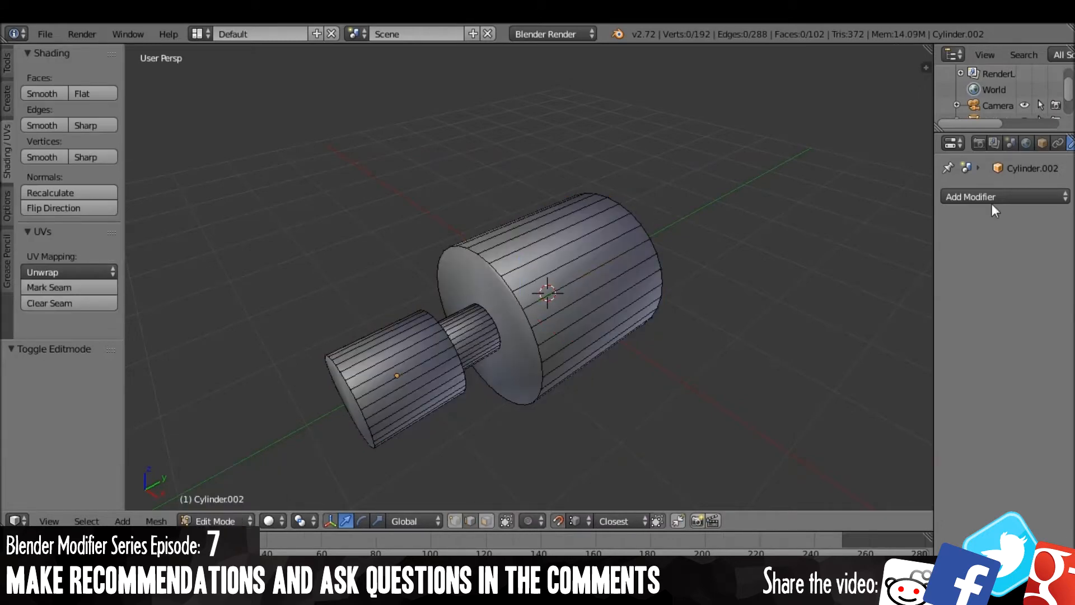
left_click(1004, 197)
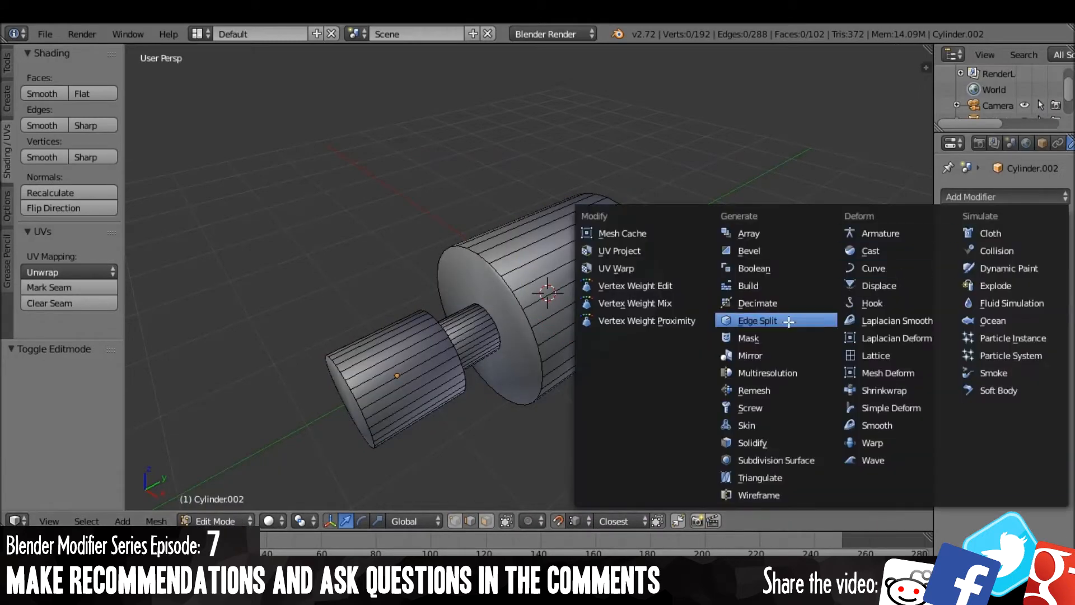
left_click(757, 321)
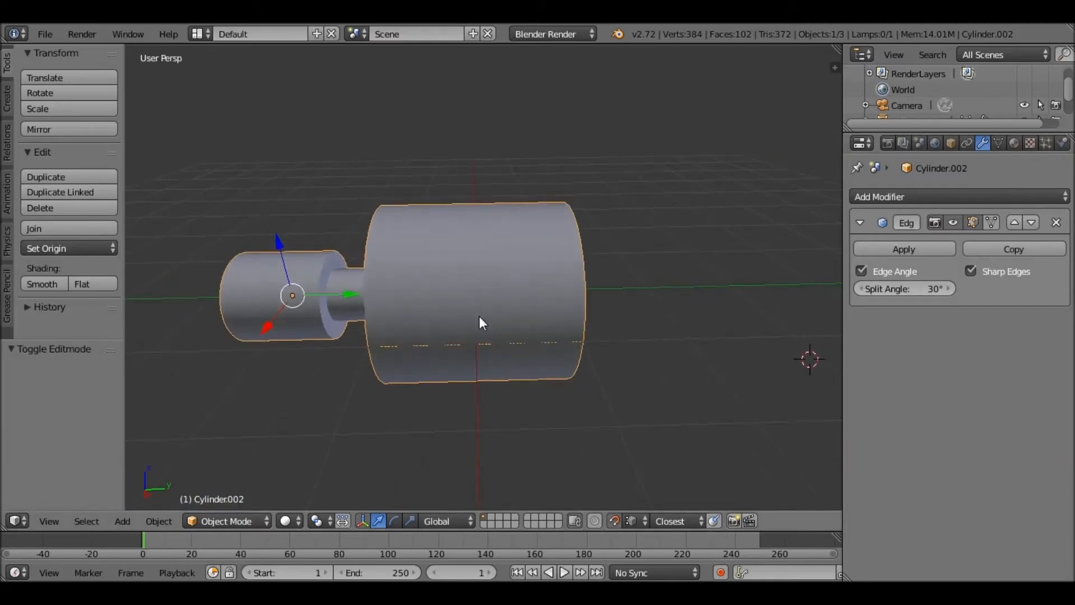
Adjust the Split Angle, then disable Edge Angle so only sharp-marked edges split
left_click_drag(481, 322, 580, 288)
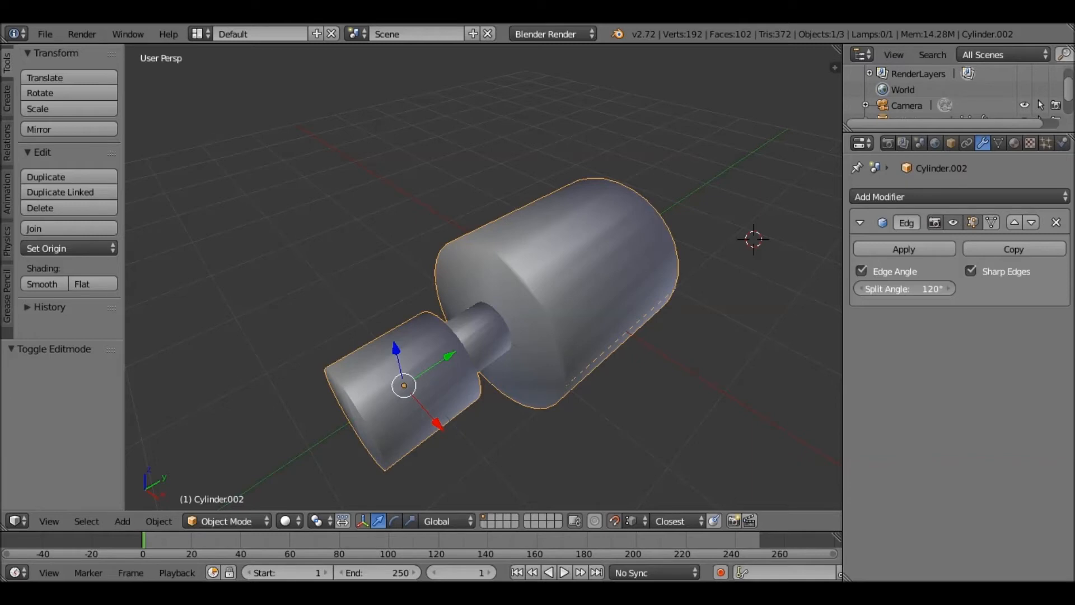
left_click(904, 289)
type("75")
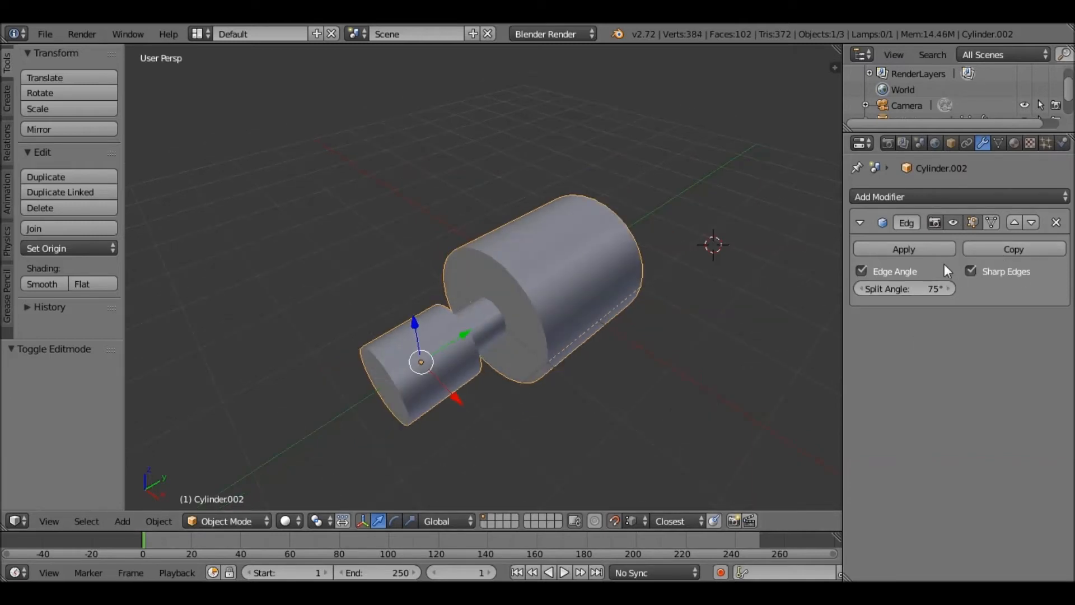
left_click(862, 271)
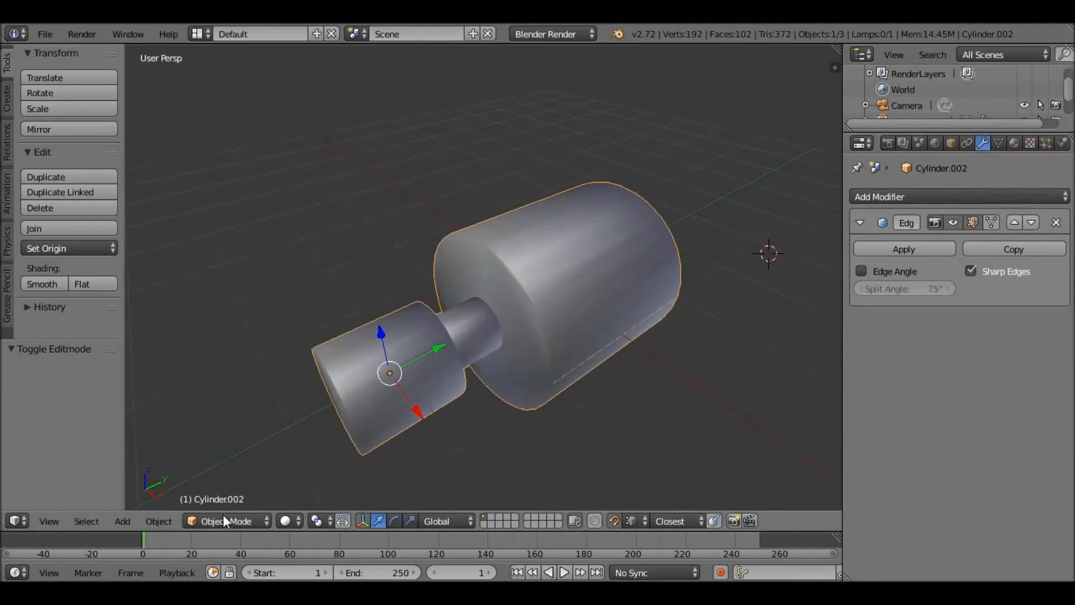
Mark Sharp the edges around the large cylinder's ring-shaped step face
left_click(227, 521)
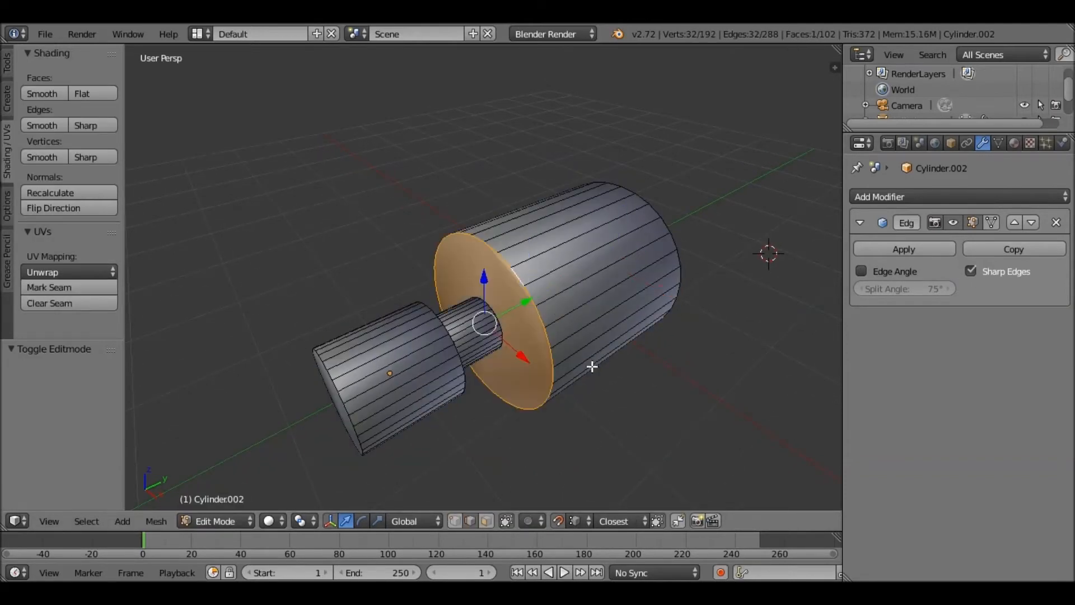
left_click(156, 521)
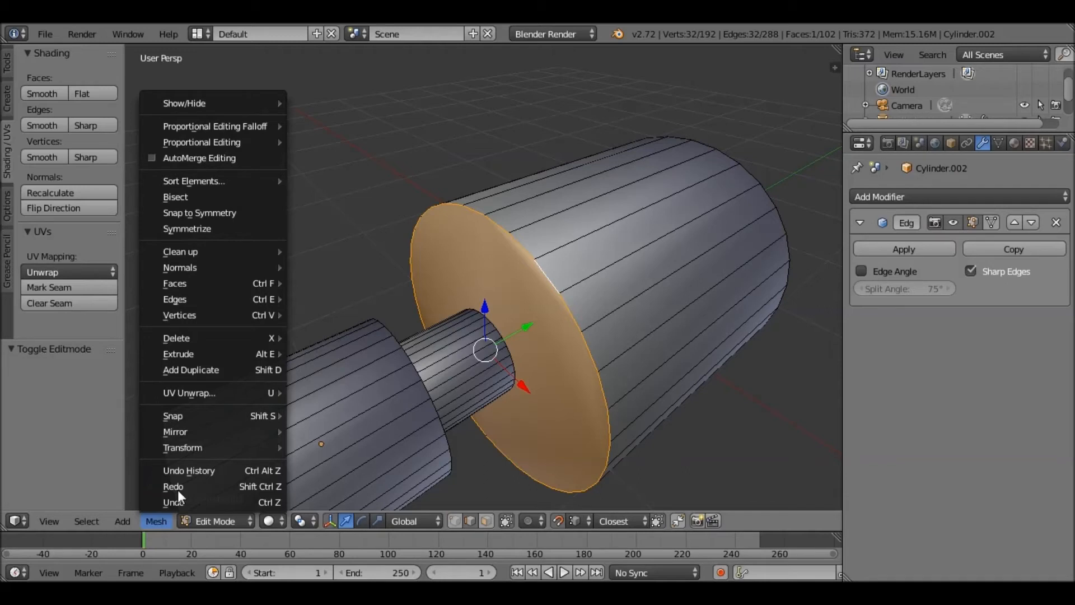
mouse_move(175, 299)
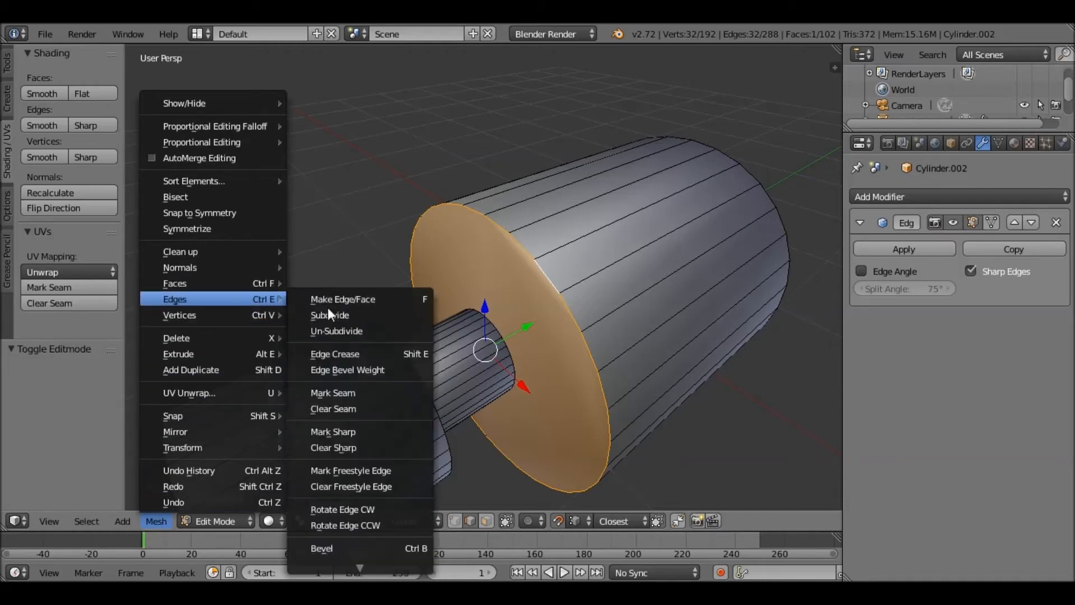
mouse_move(334, 431)
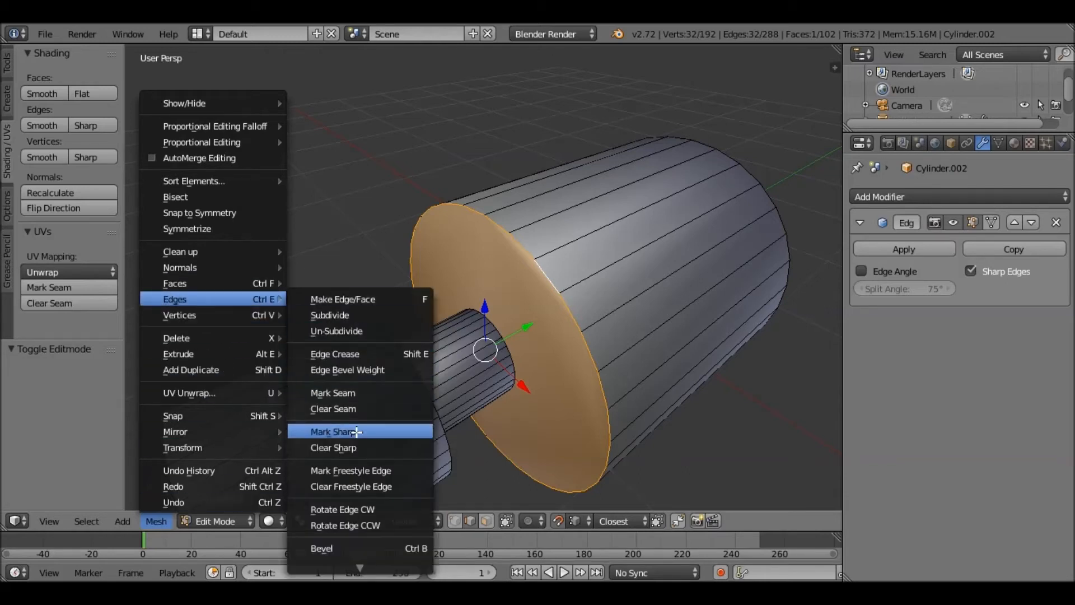
left_click(336, 431)
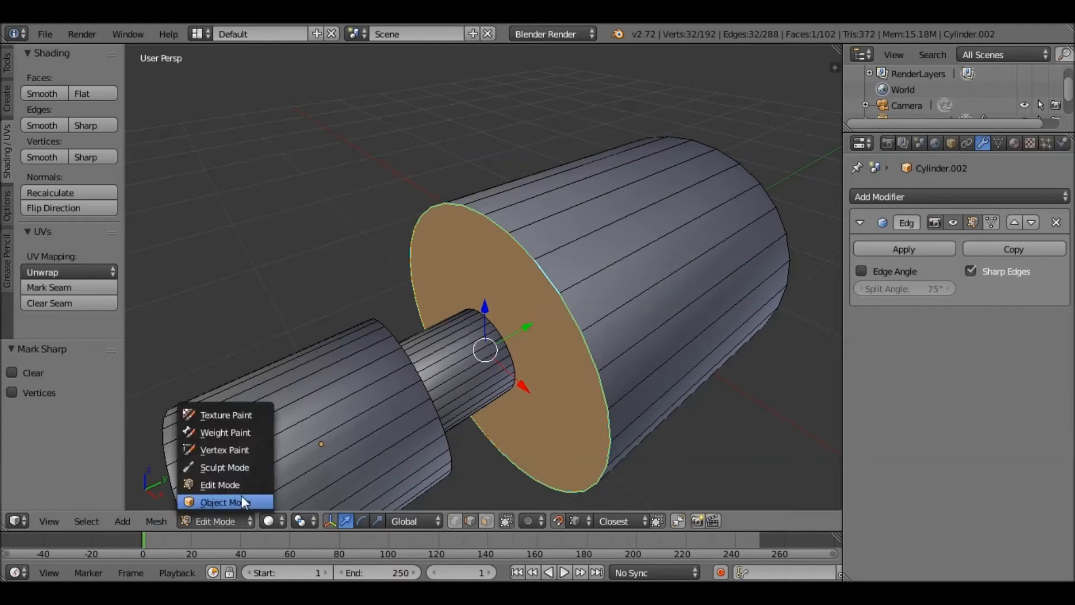
Return to Object Mode and inspect the smooth sides with crisp step edges
left_click(223, 501)
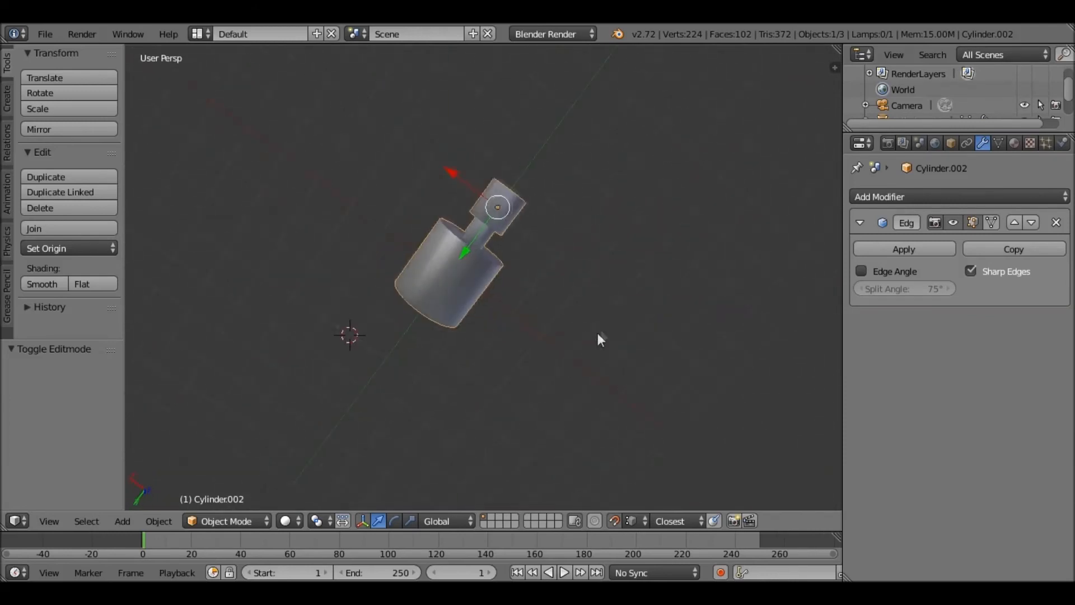
left_click_drag(600, 339, 591, 362)
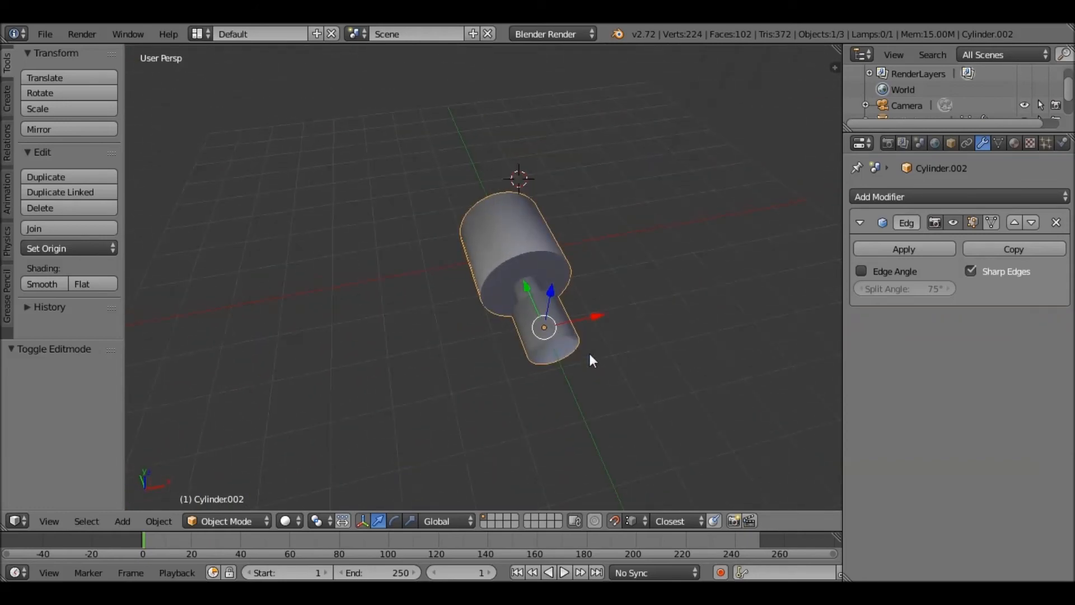